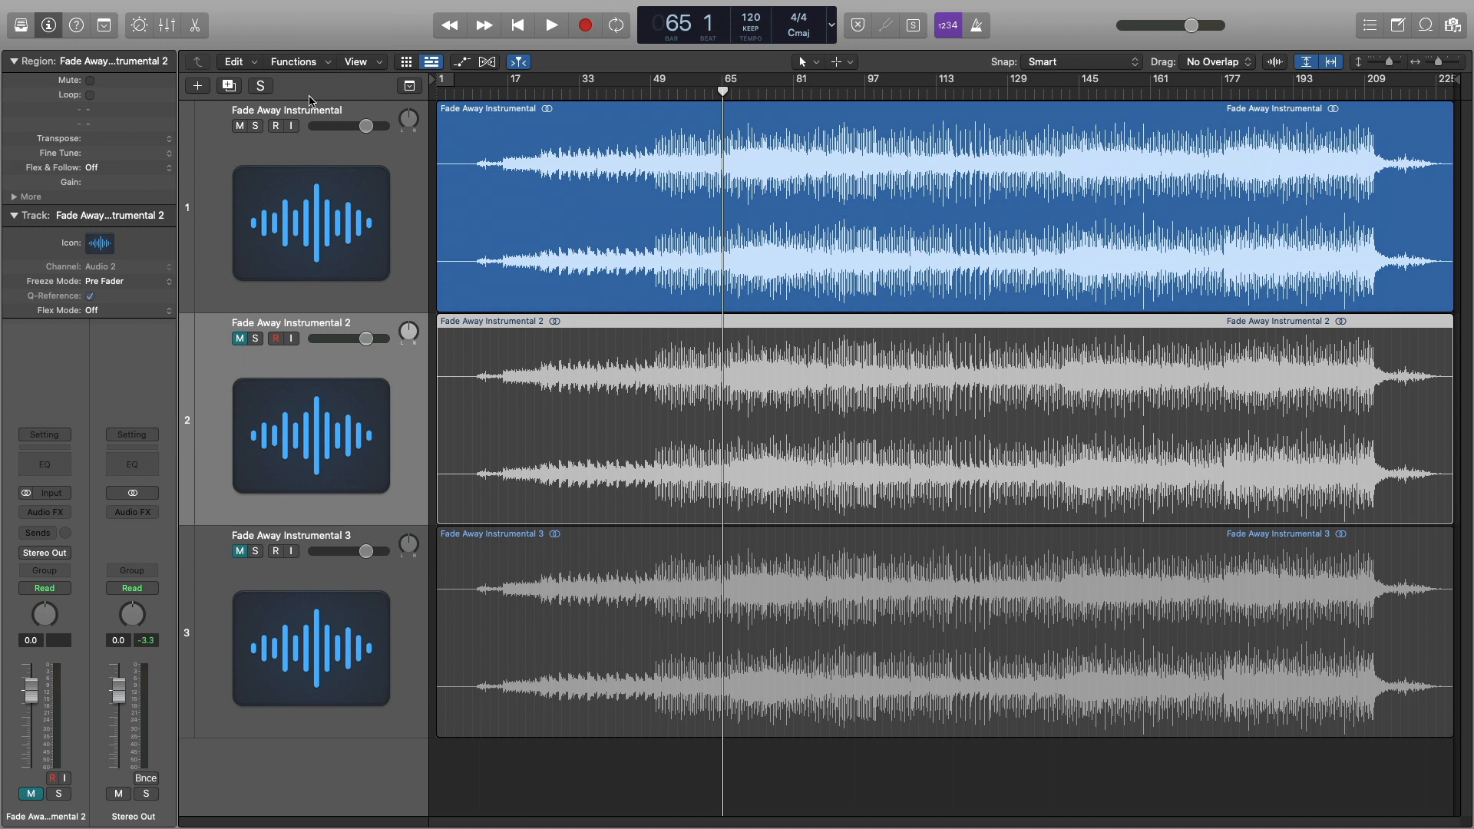
{"action": "mouse_move", "coordinate": [463, 170]}
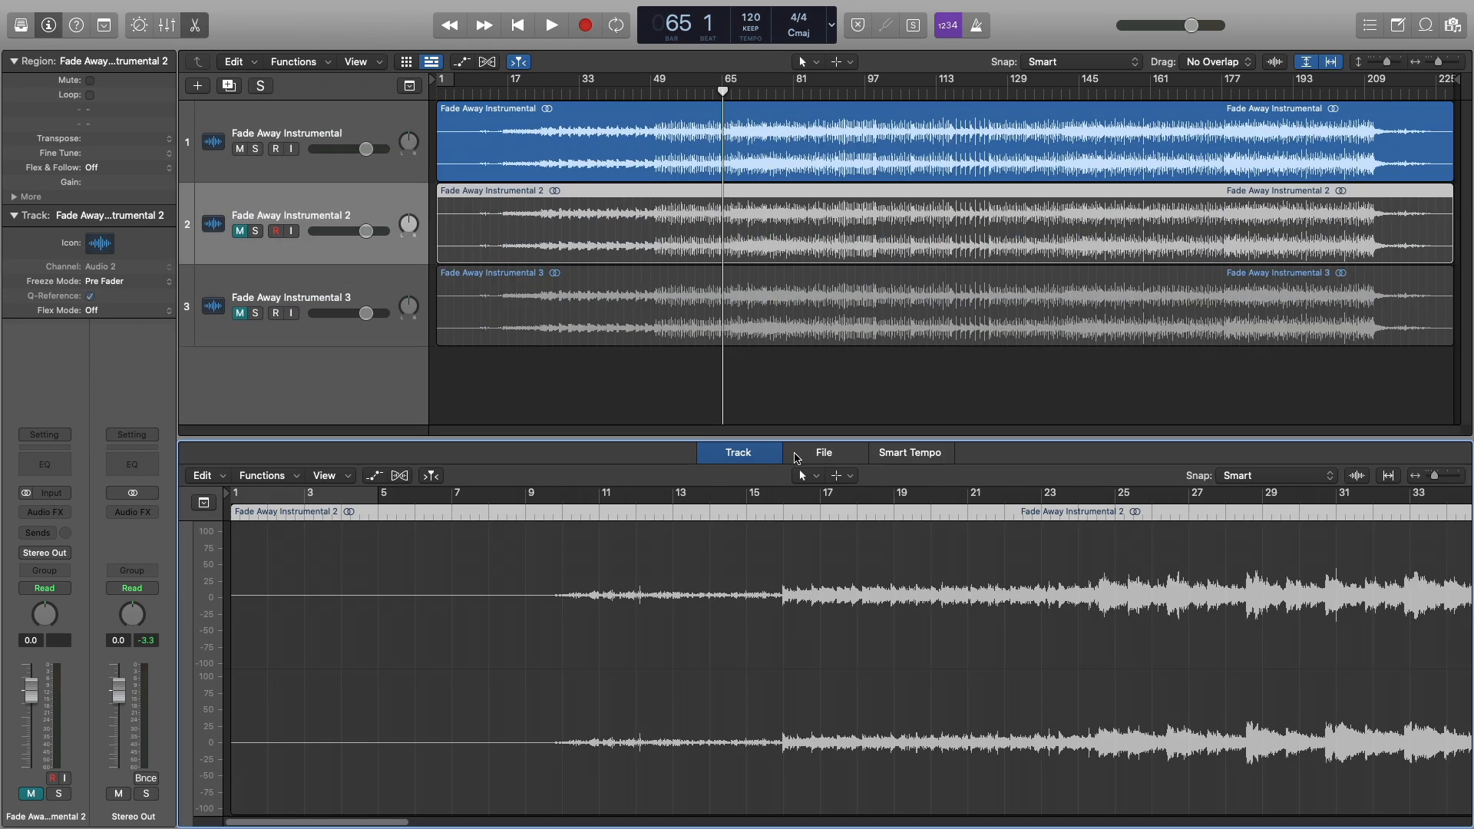
{"action": "mouse_move", "coordinate": [804, 454]}
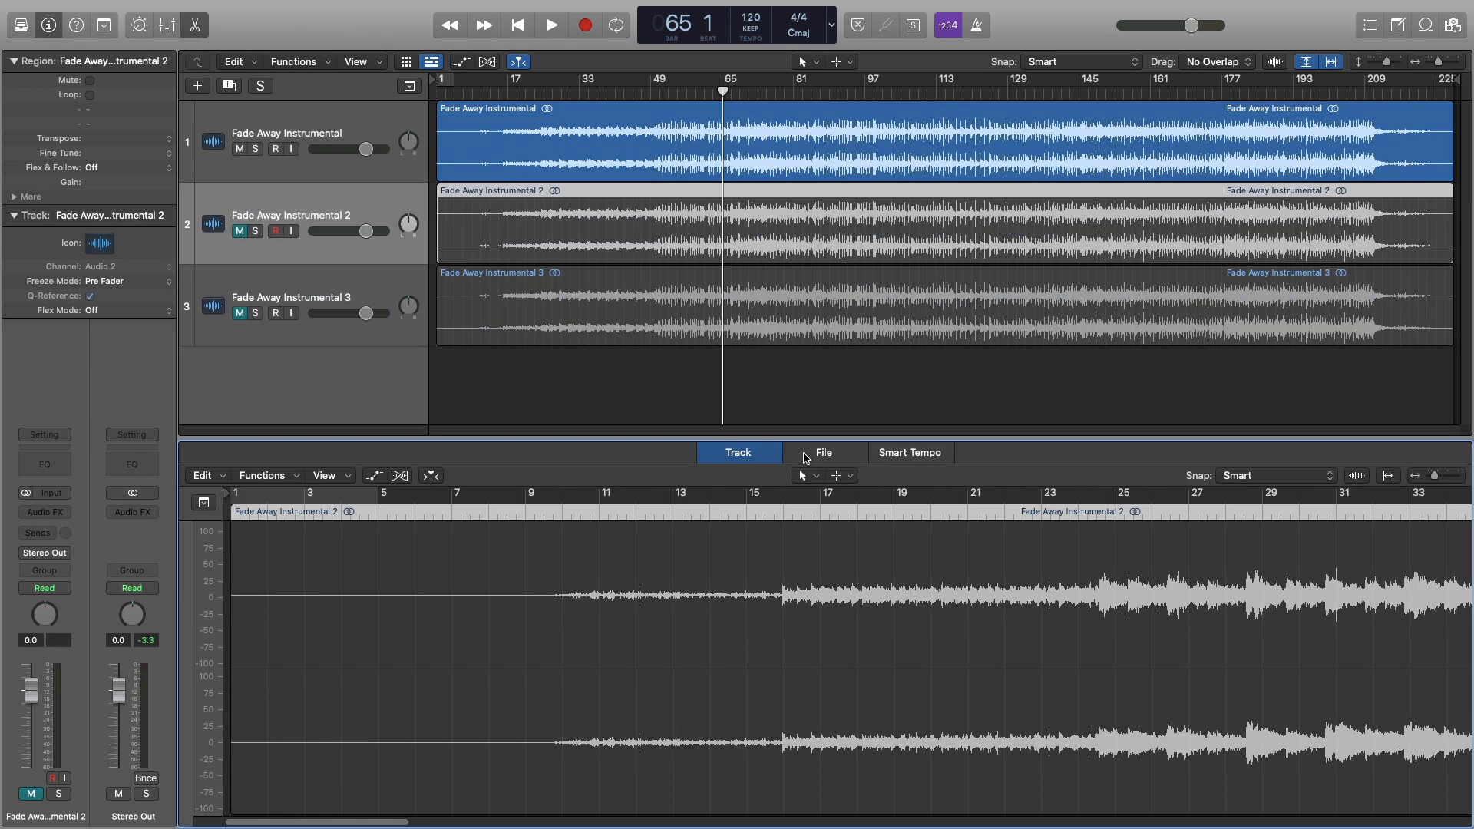
- Reveal the Fade Away Instrumental 2.2 audio file and bring up its processing functions list
{"action": "left_click", "coordinate": [822, 451]}
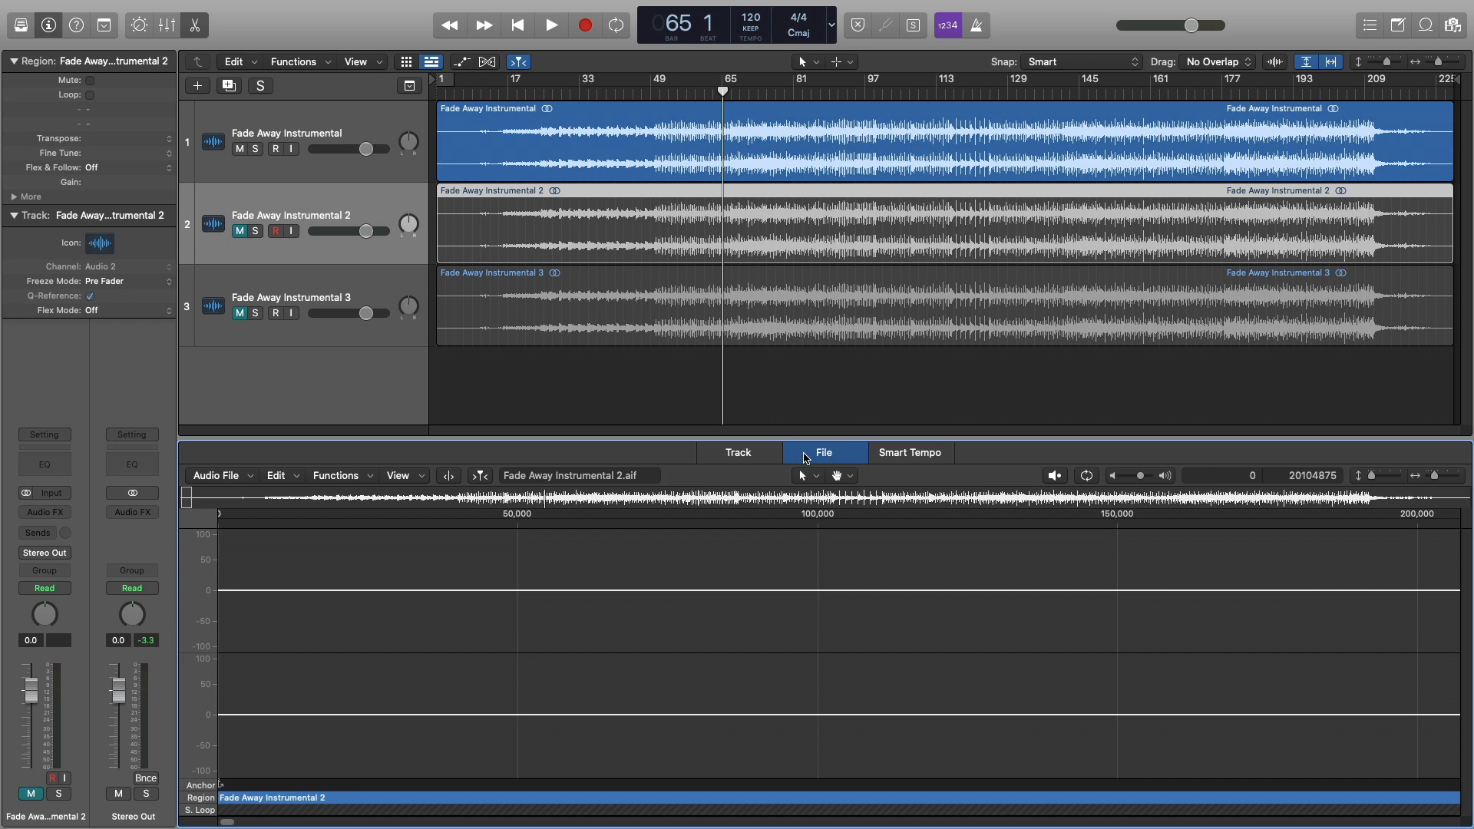
{"action": "mouse_move", "coordinate": [846, 126]}
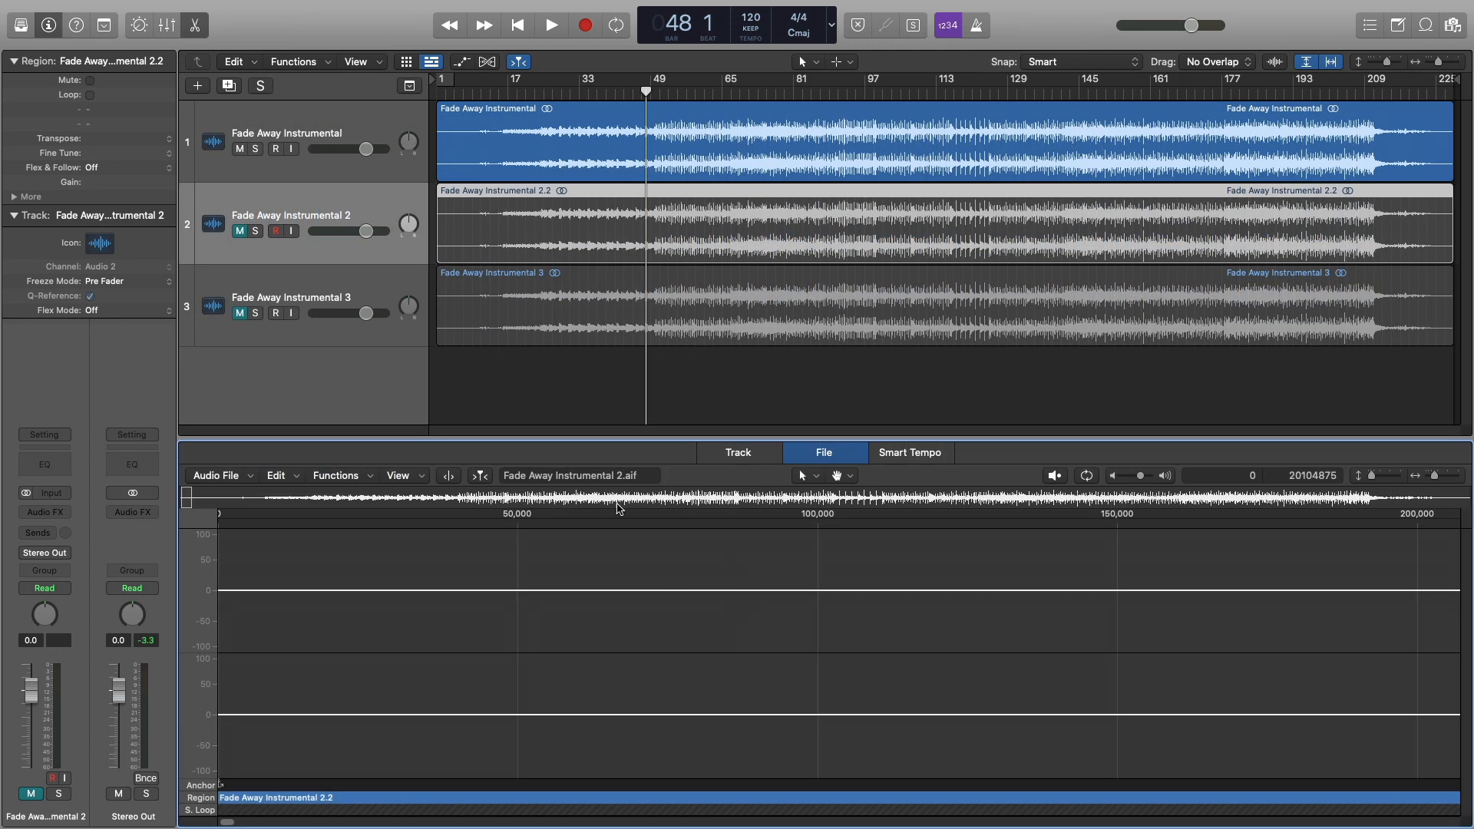
{"action": "mouse_move", "coordinate": [491, 427]}
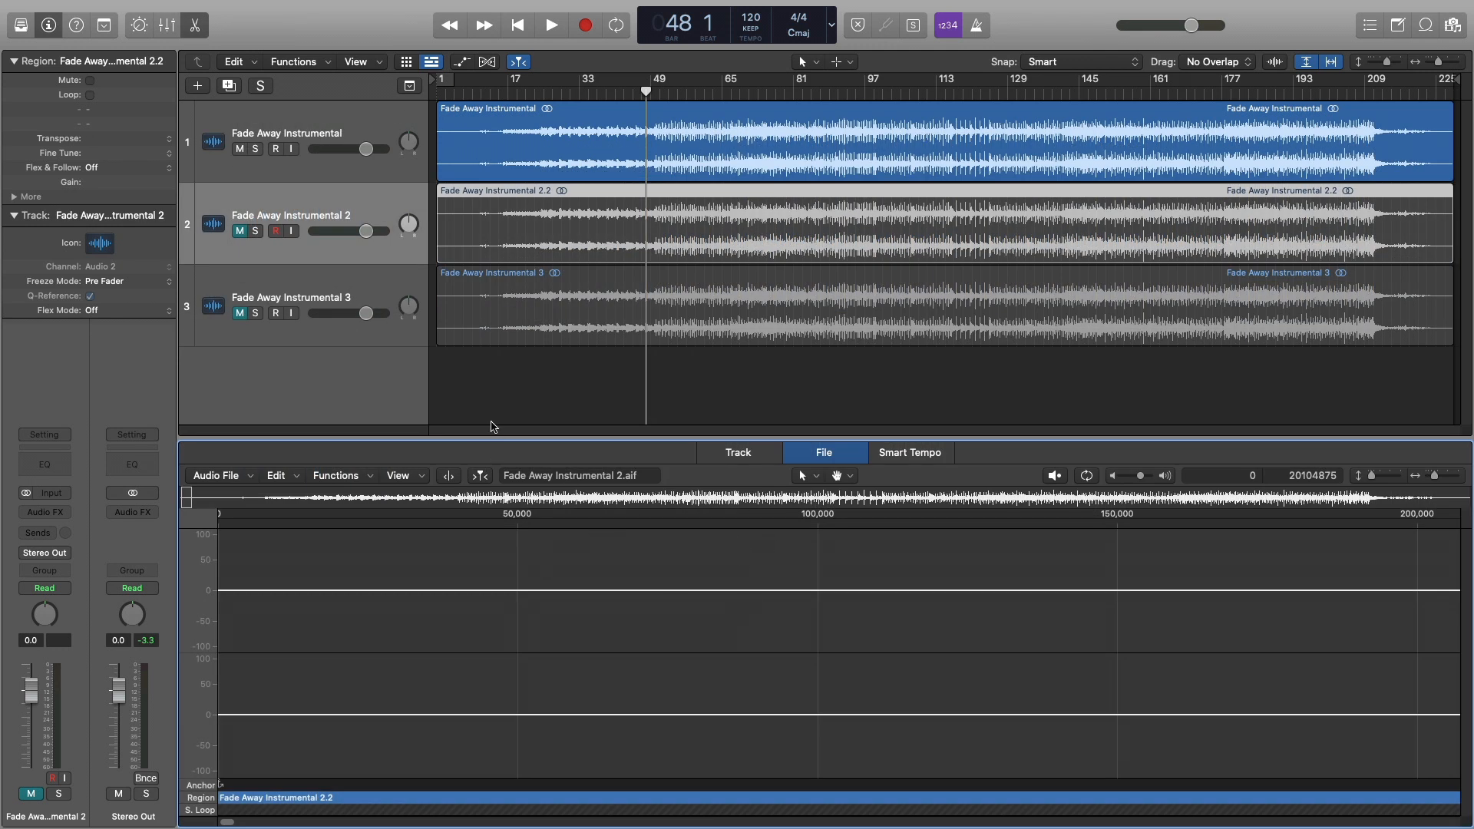
{"action": "left_click", "coordinate": [336, 476]}
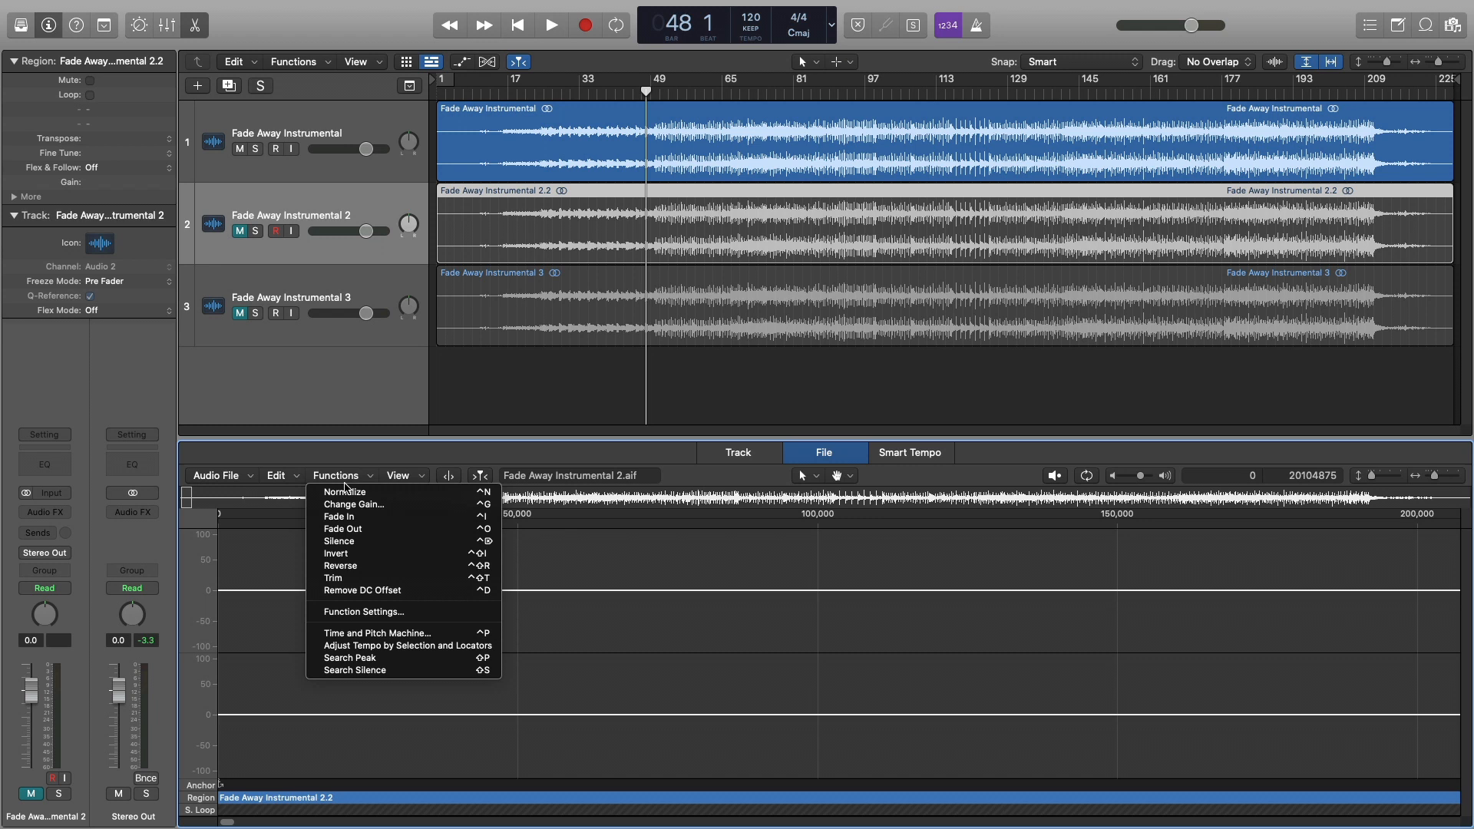
- Transpose the audio file up 100 cents with Time and Pitch Machine and apply Process and Paste
{"action": "left_click", "coordinate": [376, 633]}
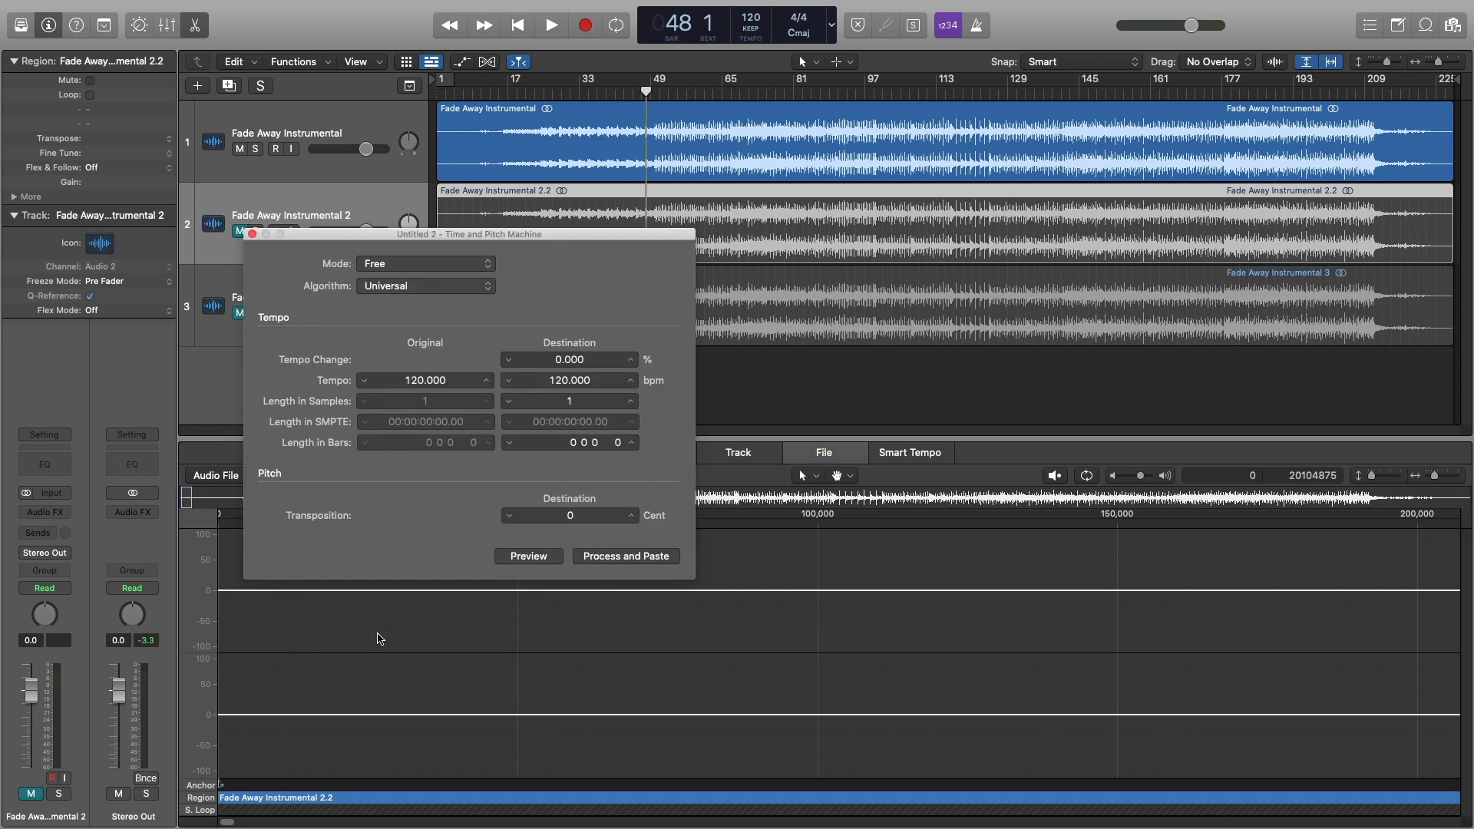
{"action": "left_click_drag", "start_coordinate": [467, 233], "coordinate": [433, 95]}
{"action": "type", "text": "95"}
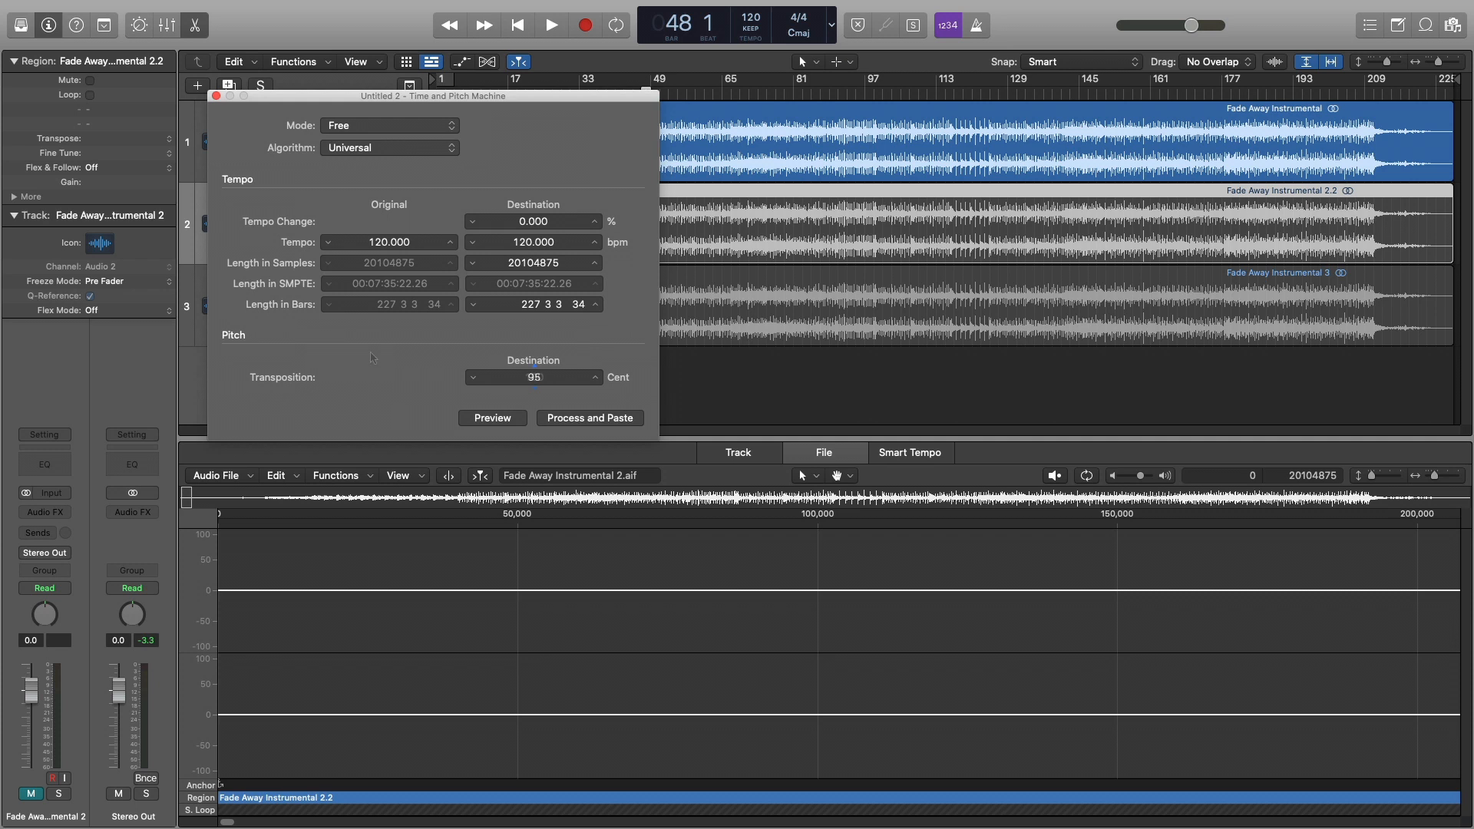
{"action": "left_click", "coordinate": [592, 371]}
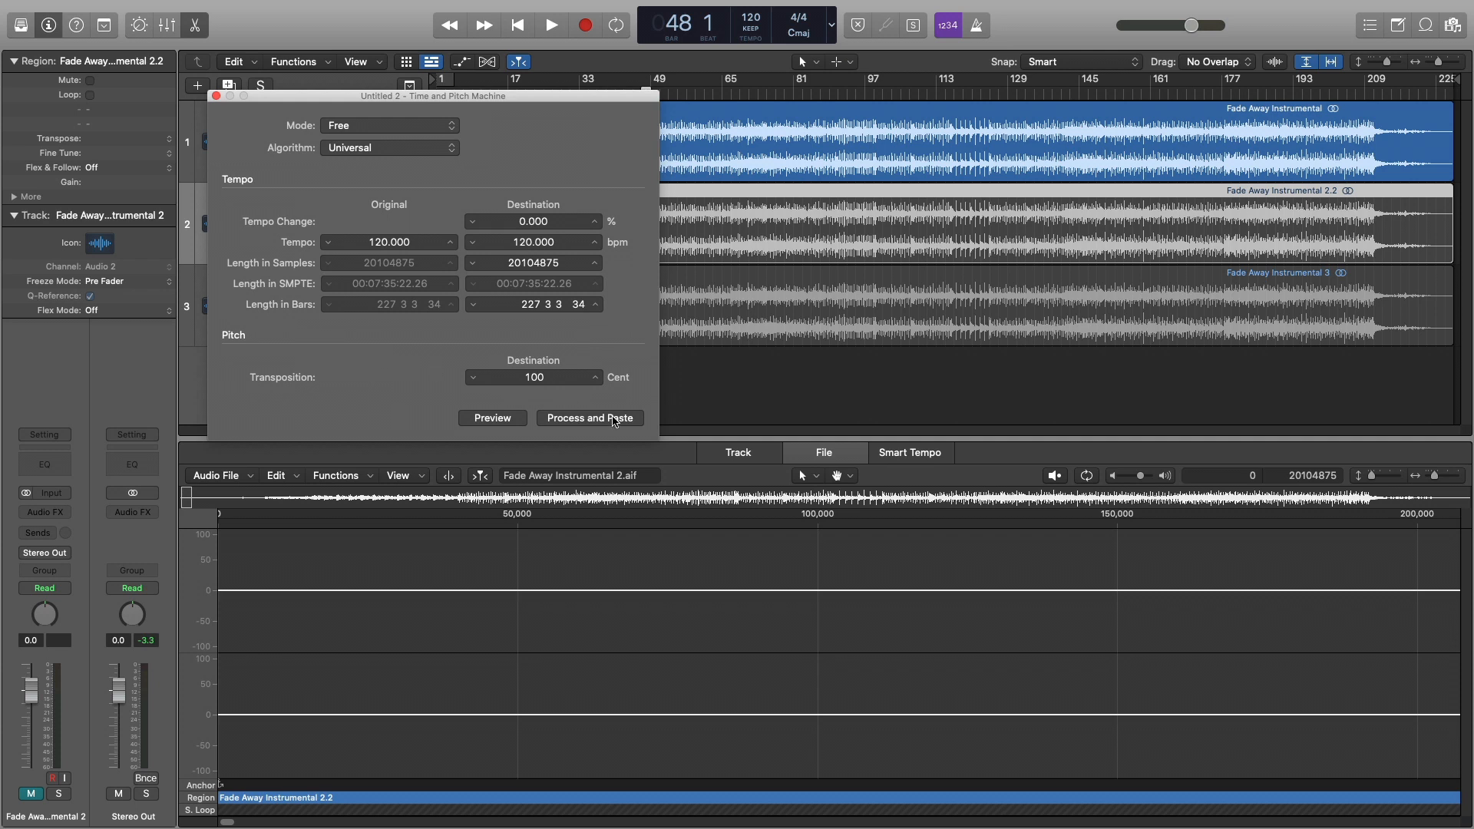
{"action": "left_click", "coordinate": [590, 417]}
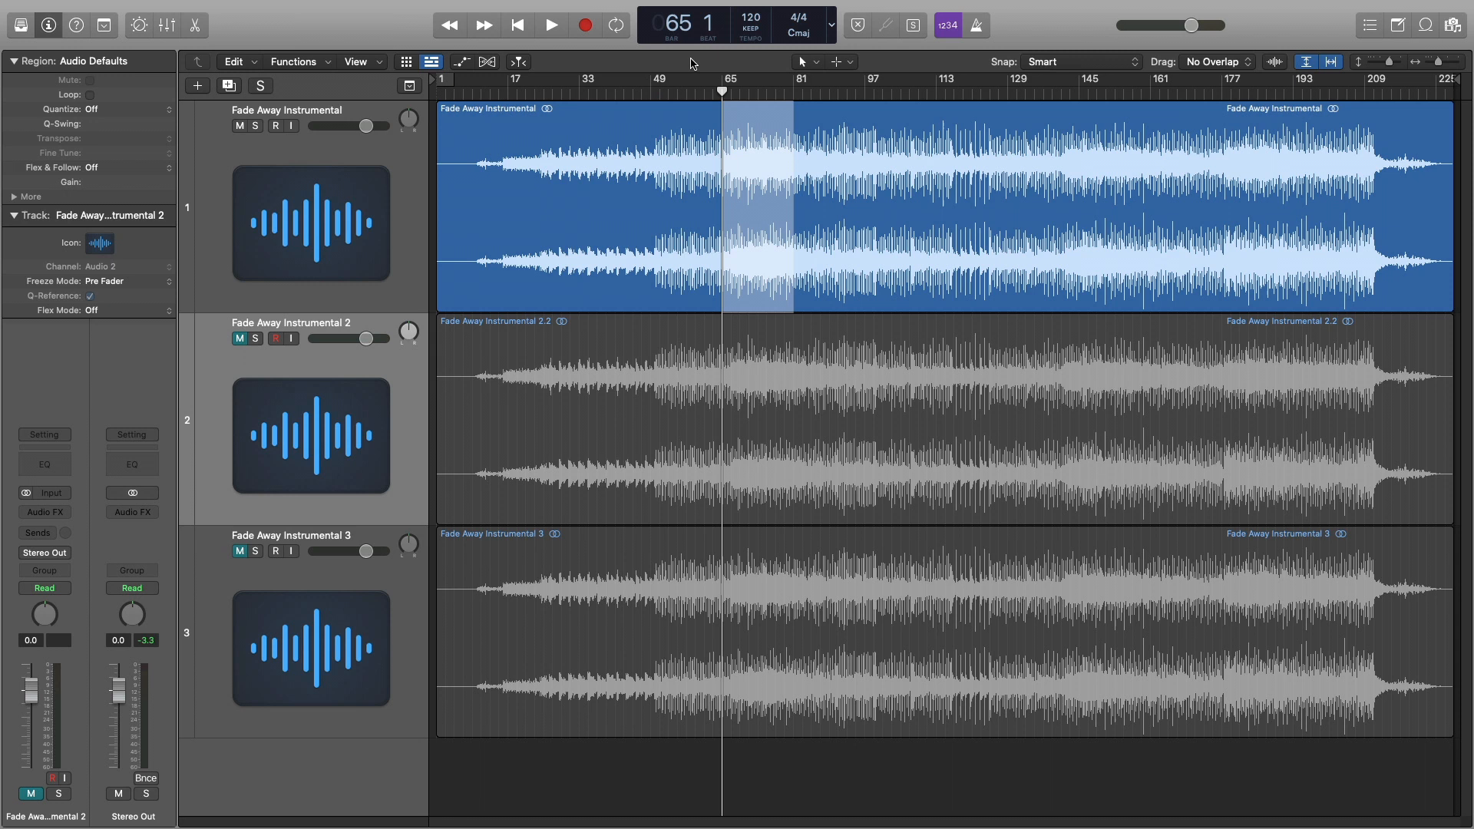
- Audition the half-step-up Fade Away Instrumental 2.2 region, then stop playback
{"action": "left_click", "coordinate": [547, 24]}
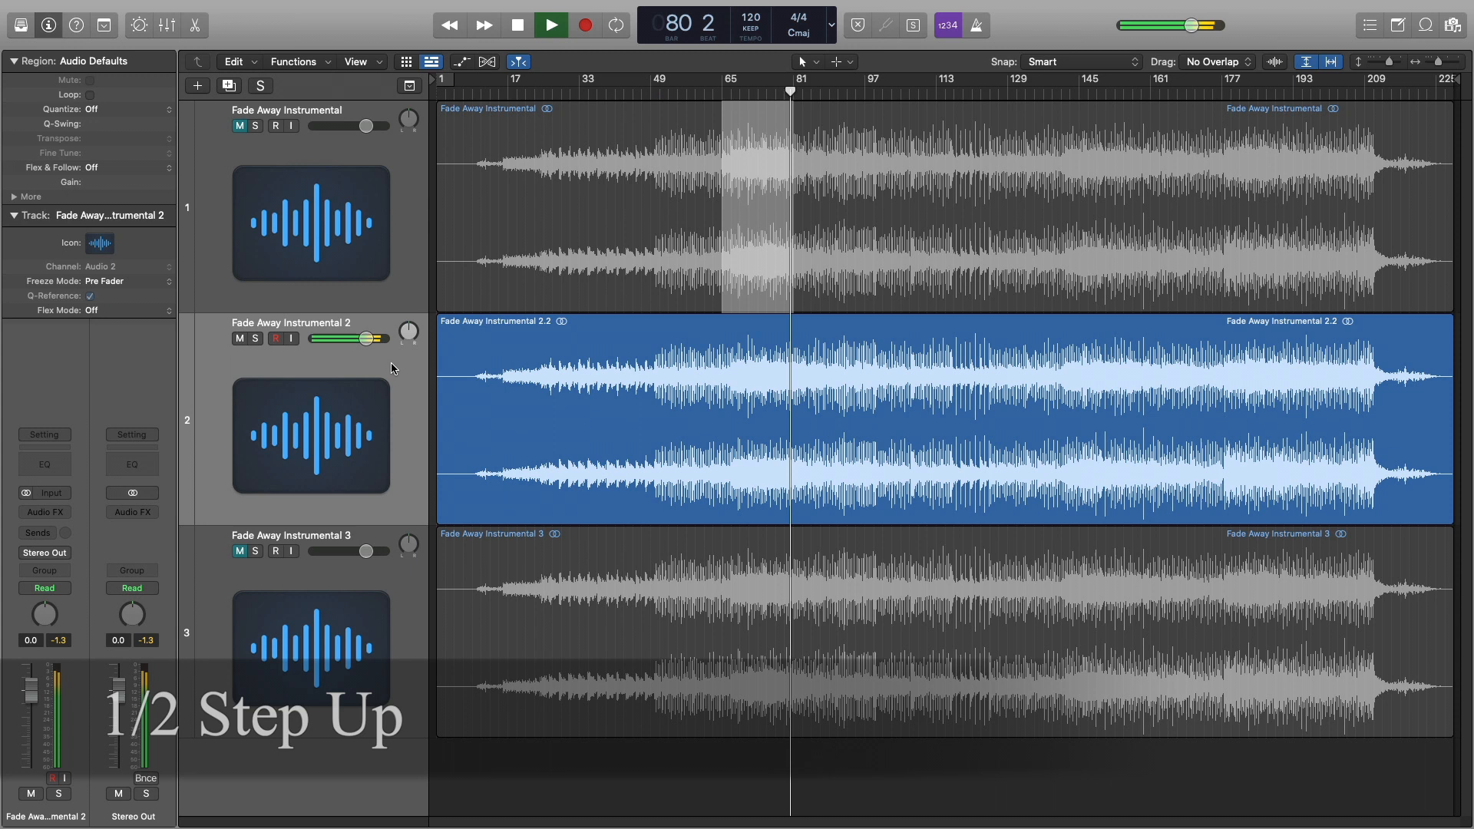
{"action": "left_click", "coordinate": [549, 23]}
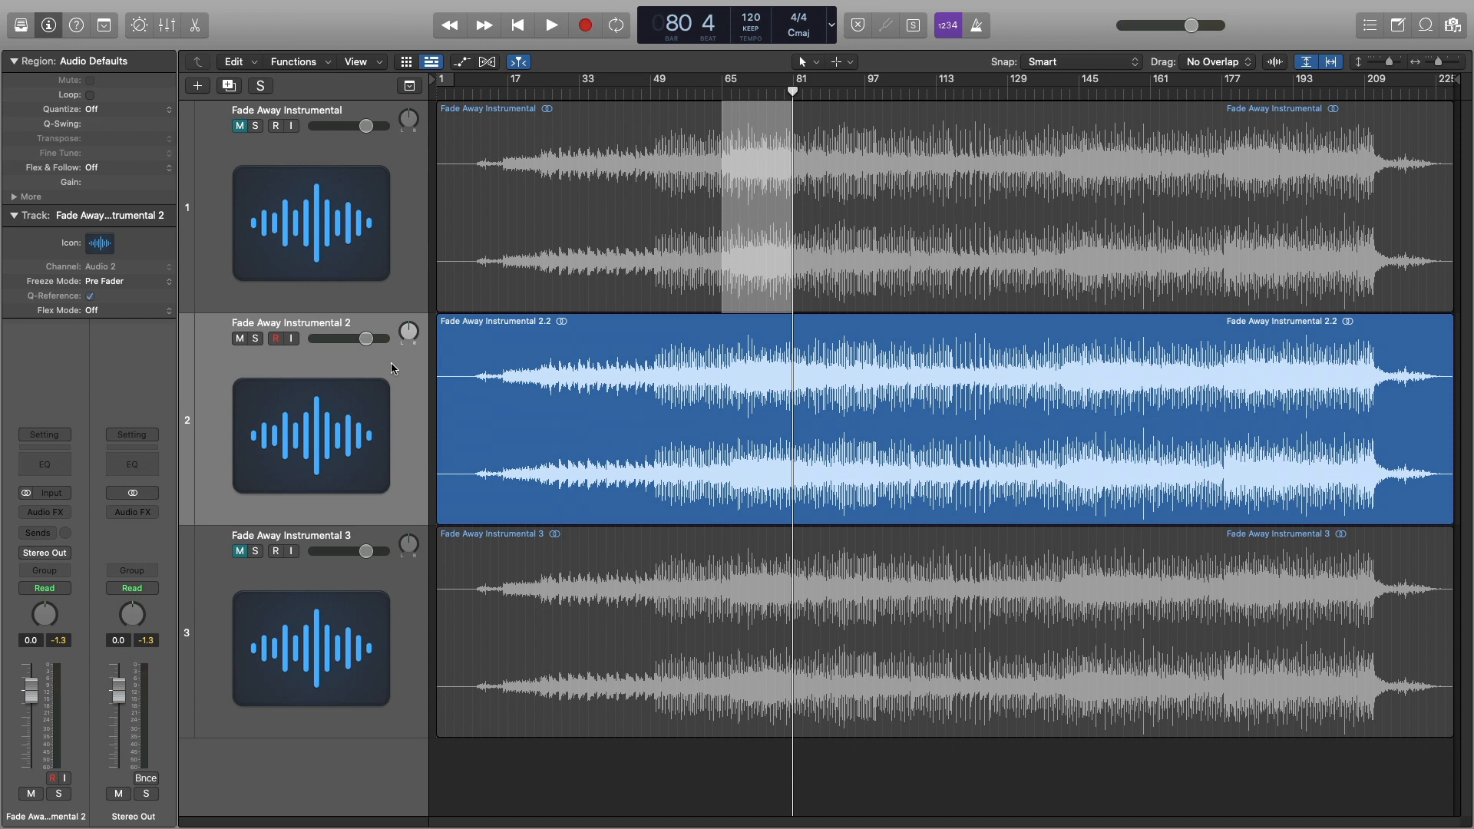
{"action": "mouse_move", "coordinate": [405, 431]}
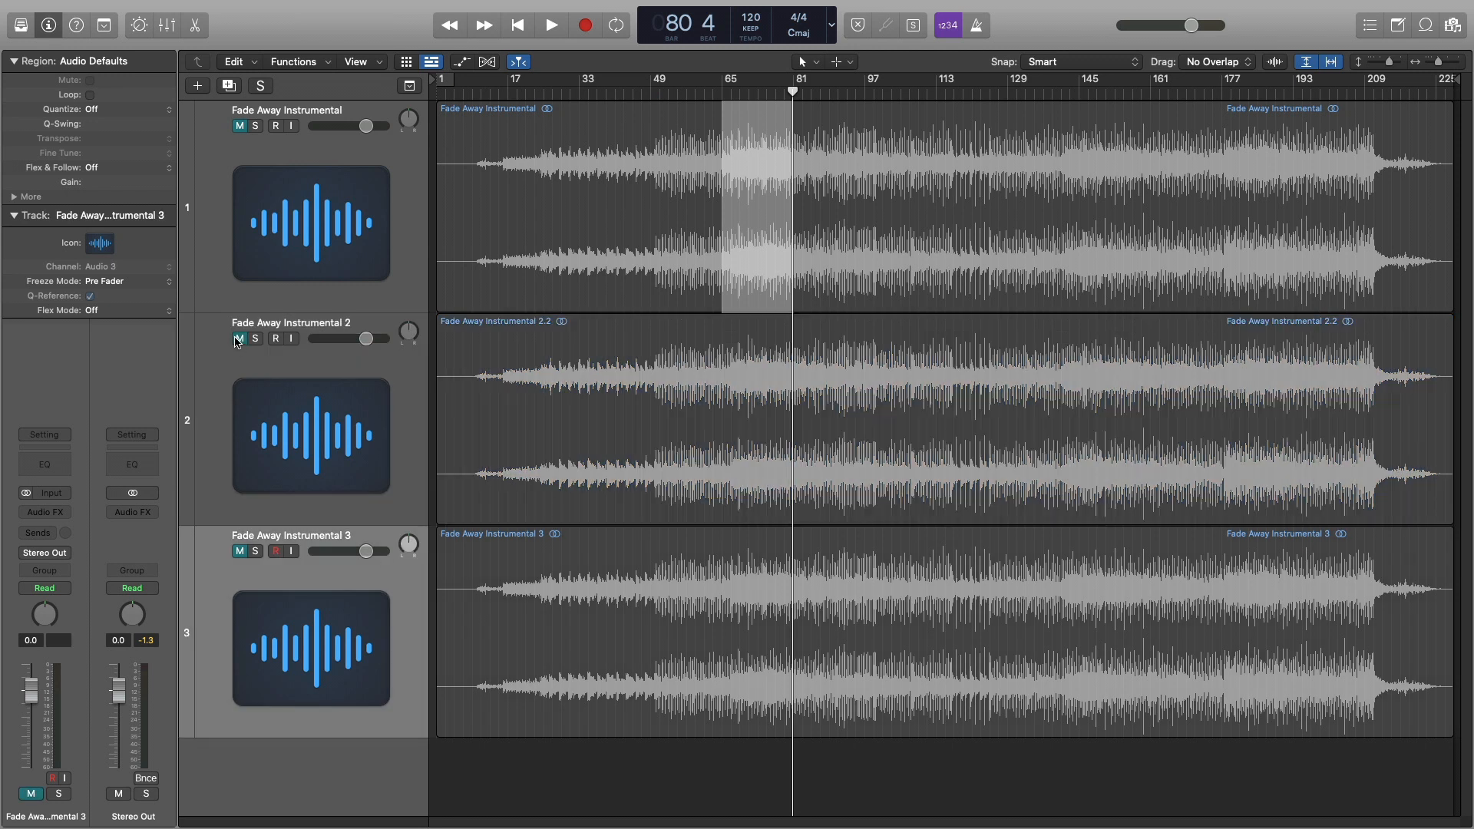
- Mute track 2 and insert a Pitch Shifter set to +1 semitone on track 3
{"action": "left_click", "coordinate": [43, 512]}
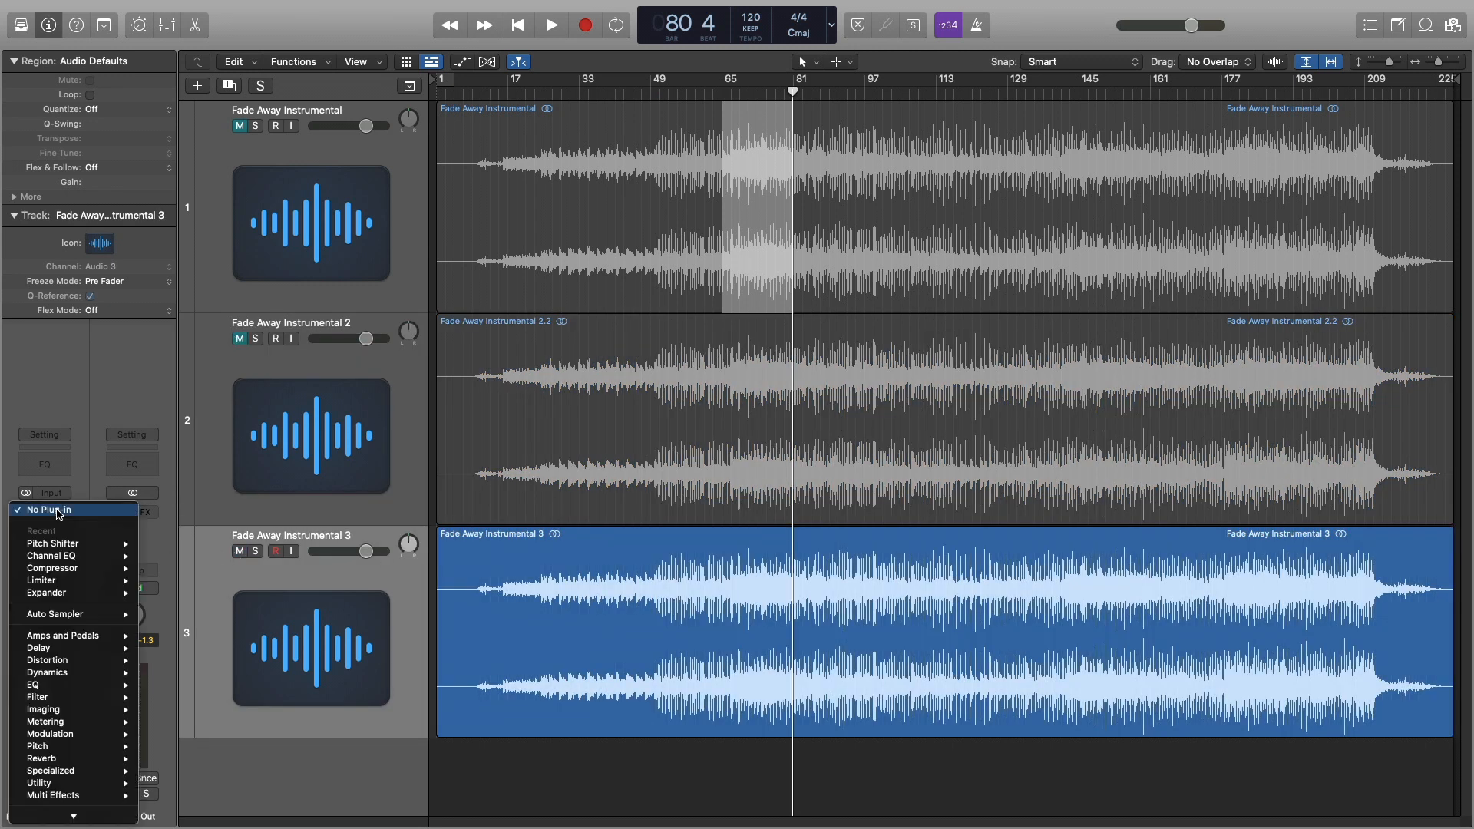
{"action": "mouse_move", "coordinate": [52, 544]}
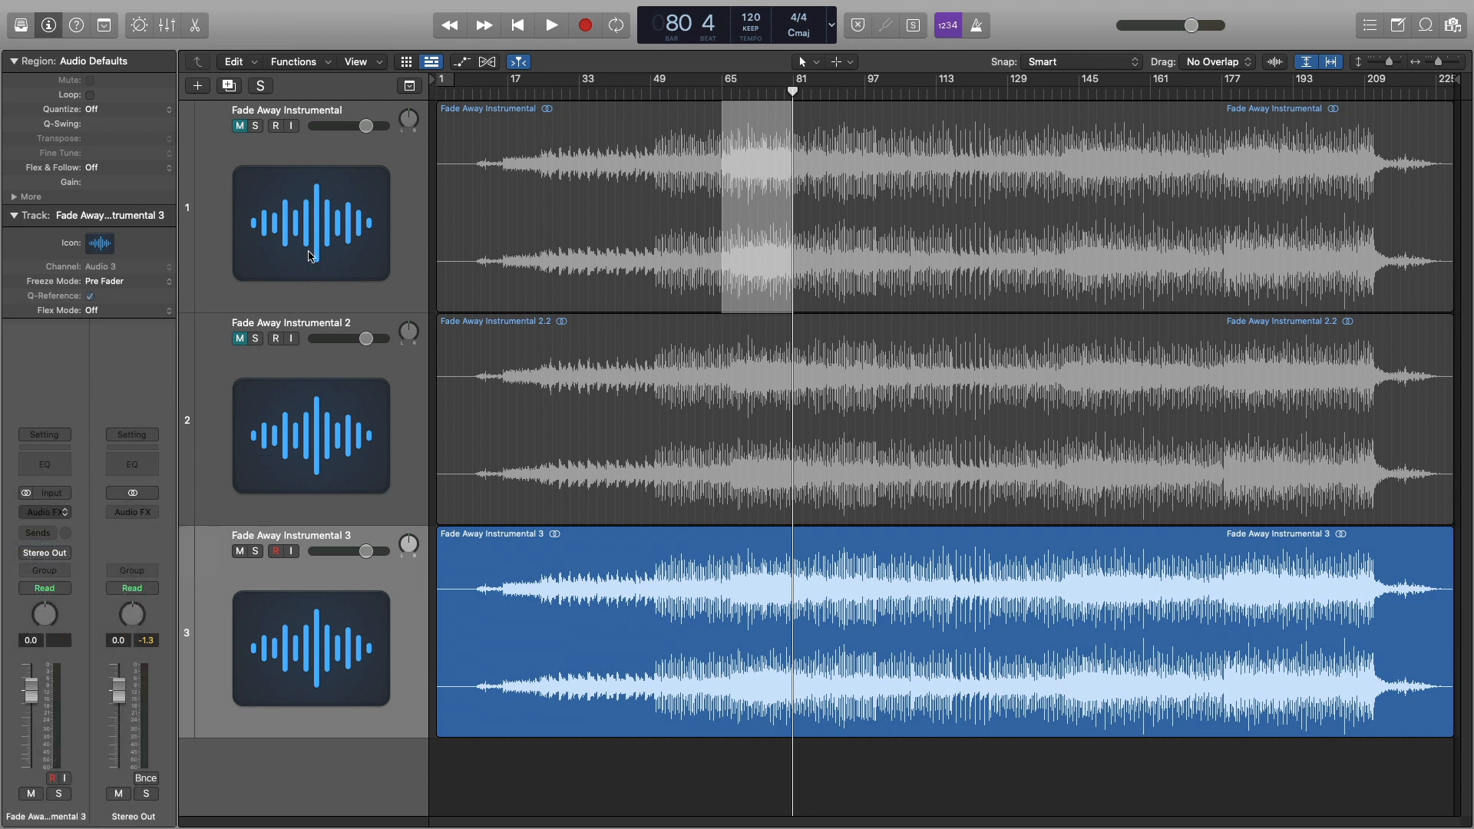
{"action": "left_click", "coordinate": [43, 511]}
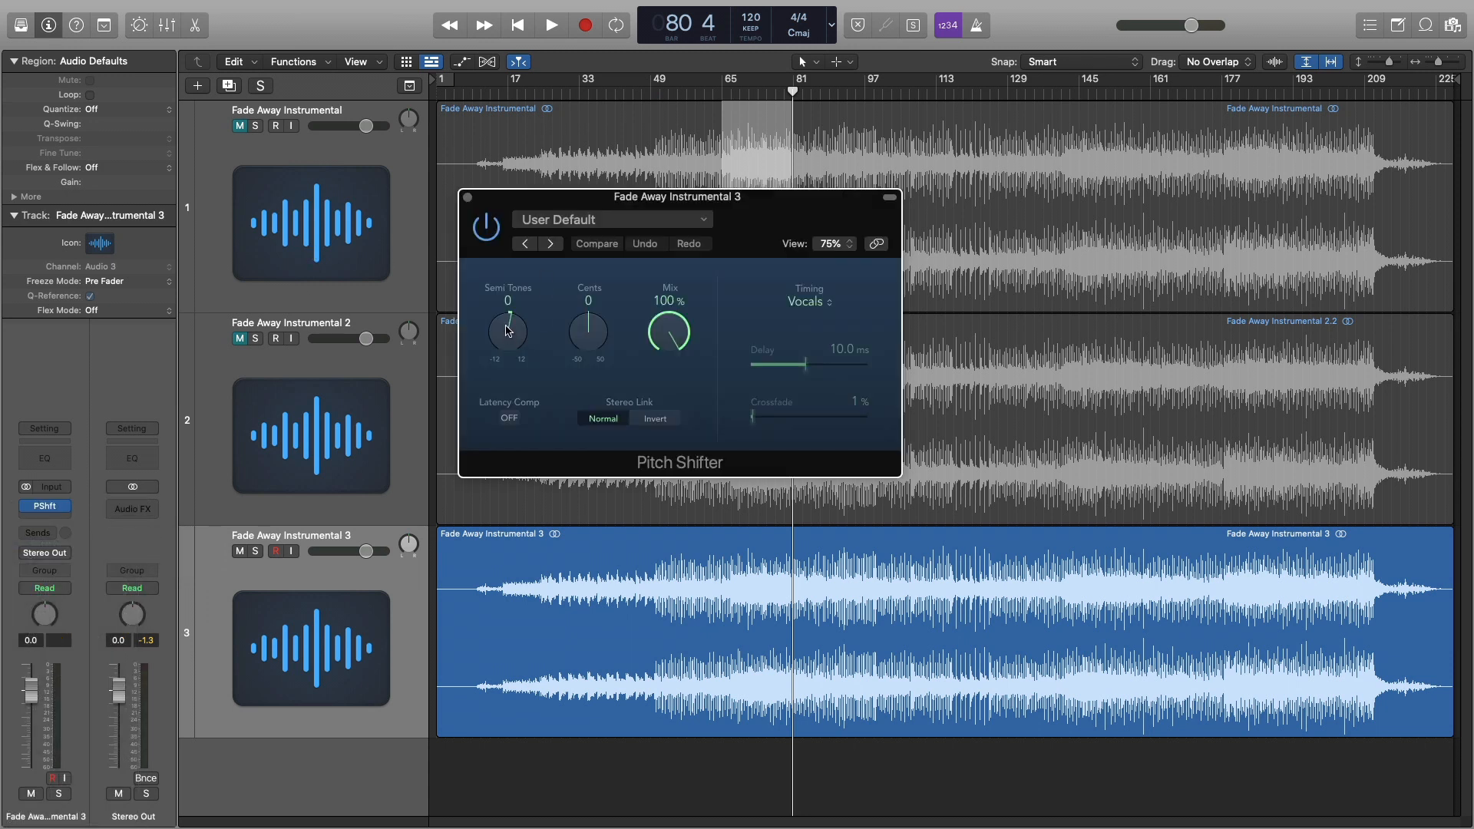
{"action": "left_click_drag", "start_coordinate": [508, 329], "coordinate": [527, 319]}
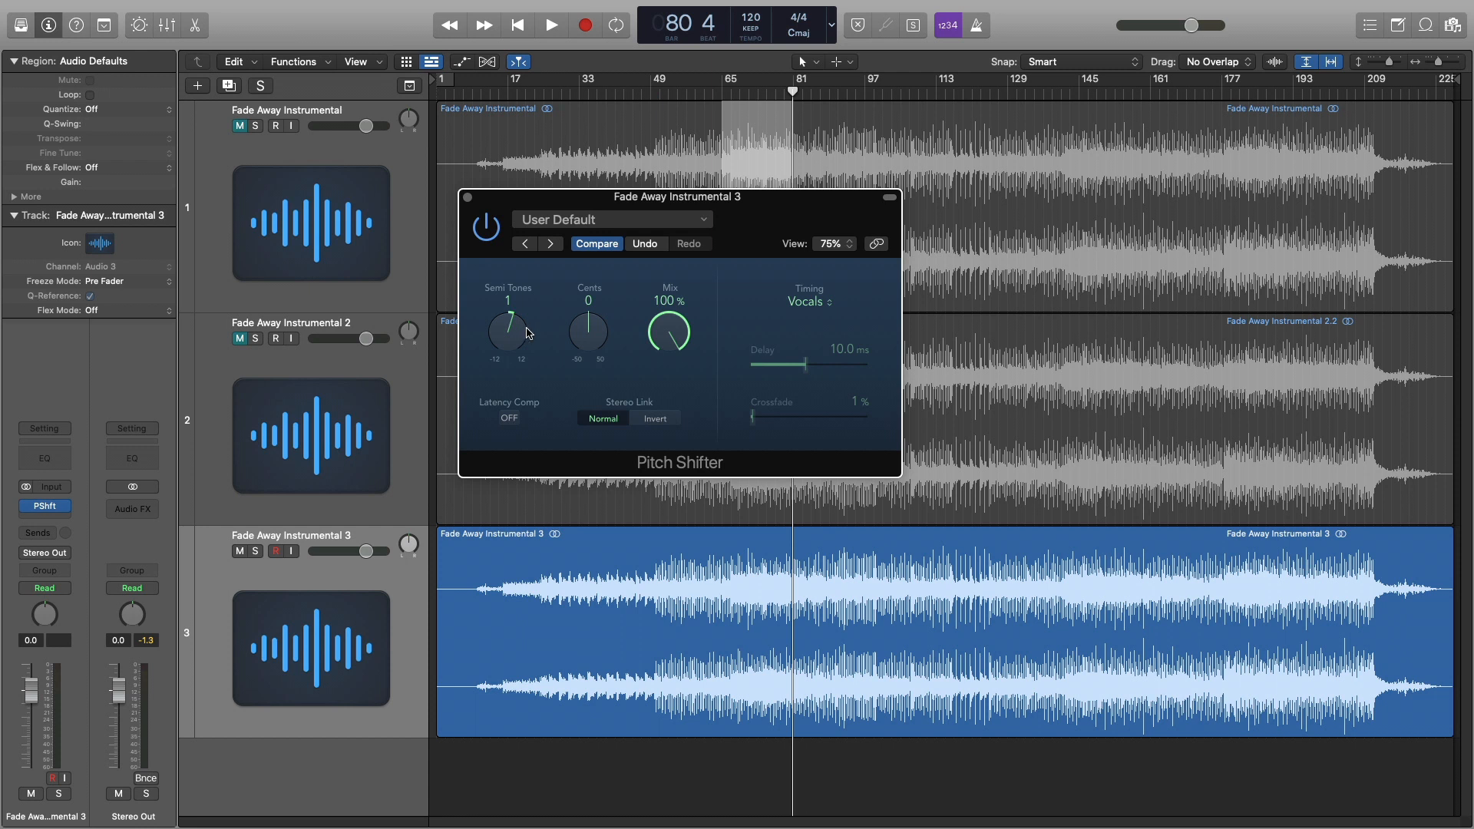
{"action": "mouse_move", "coordinate": [587, 389]}
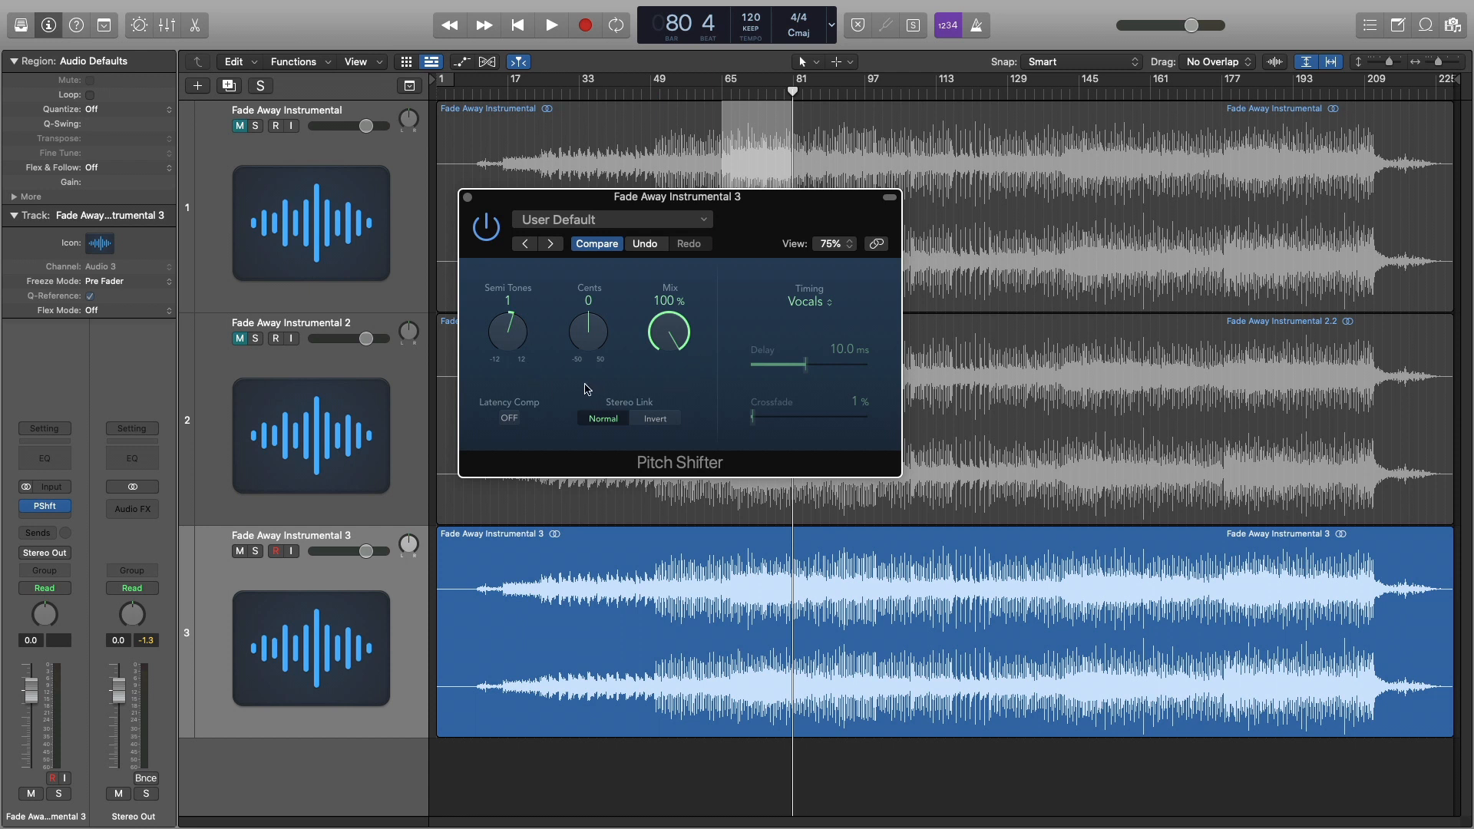
{"action": "left_click", "coordinate": [550, 24]}
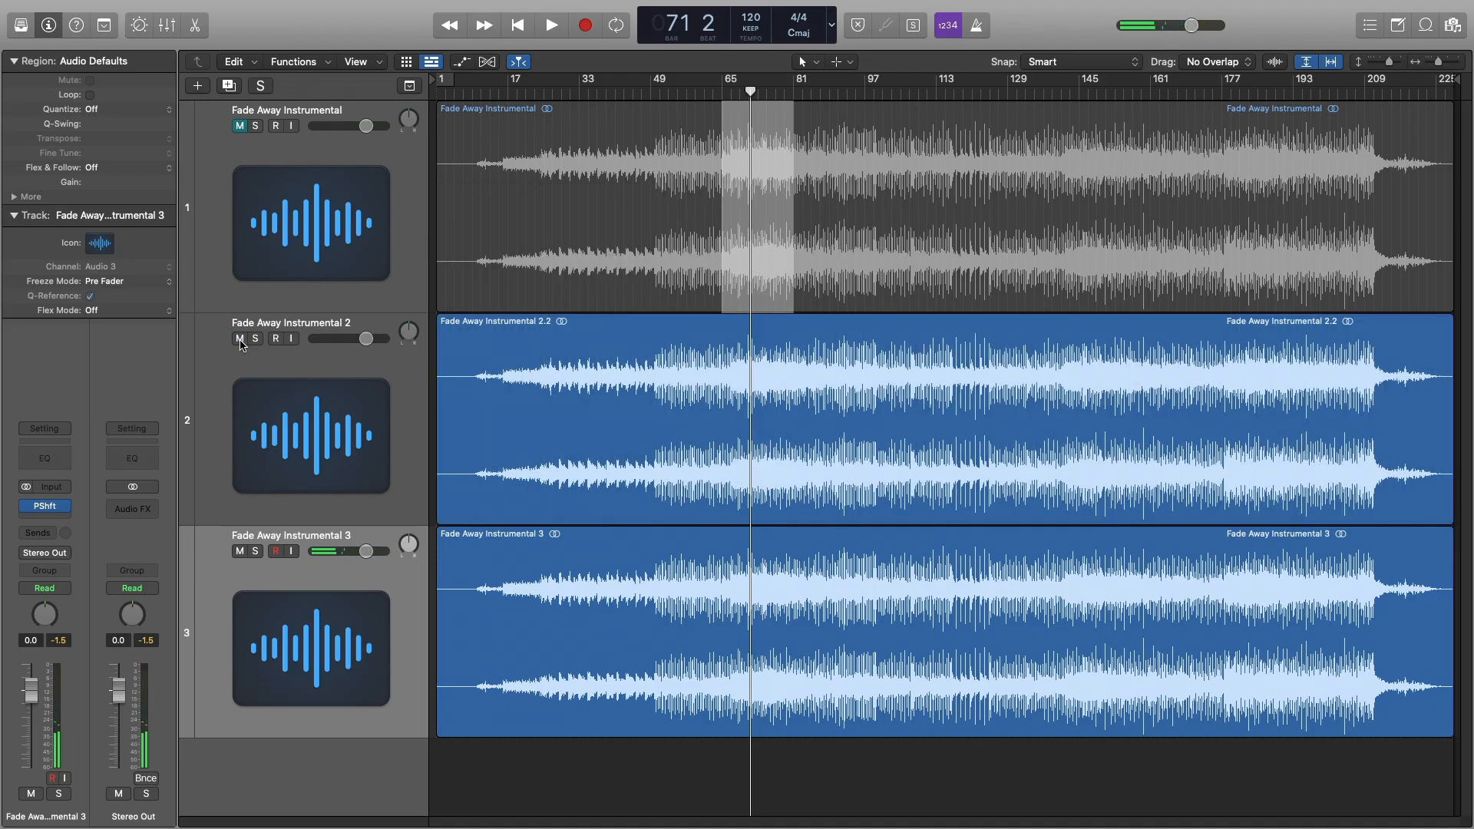
- Unmute track 2 to compare the processed file against the Pitch Shifter track, then stop playback
{"action": "left_click", "coordinate": [549, 23]}
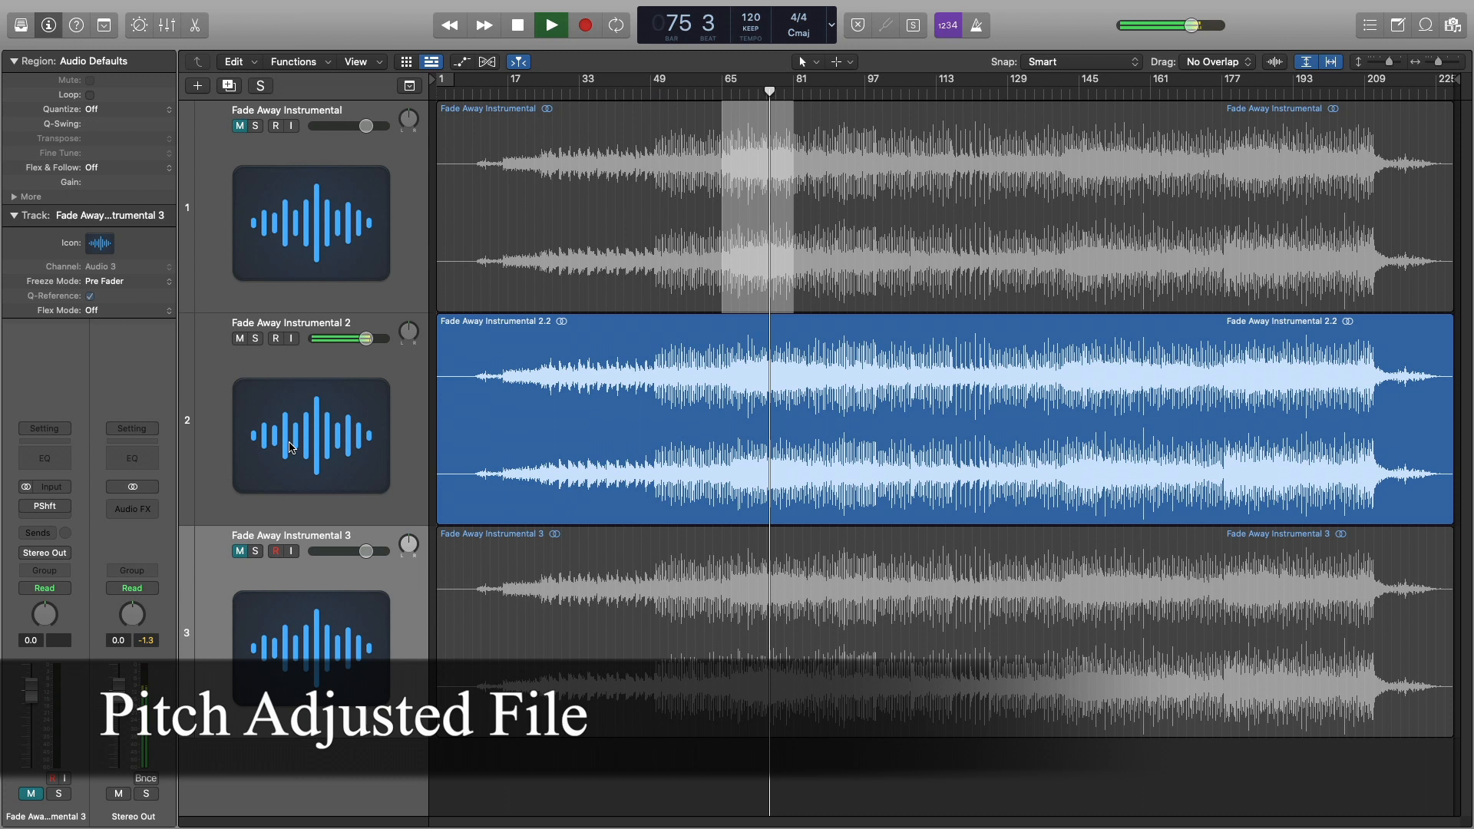
{"action": "left_click", "coordinate": [549, 25]}
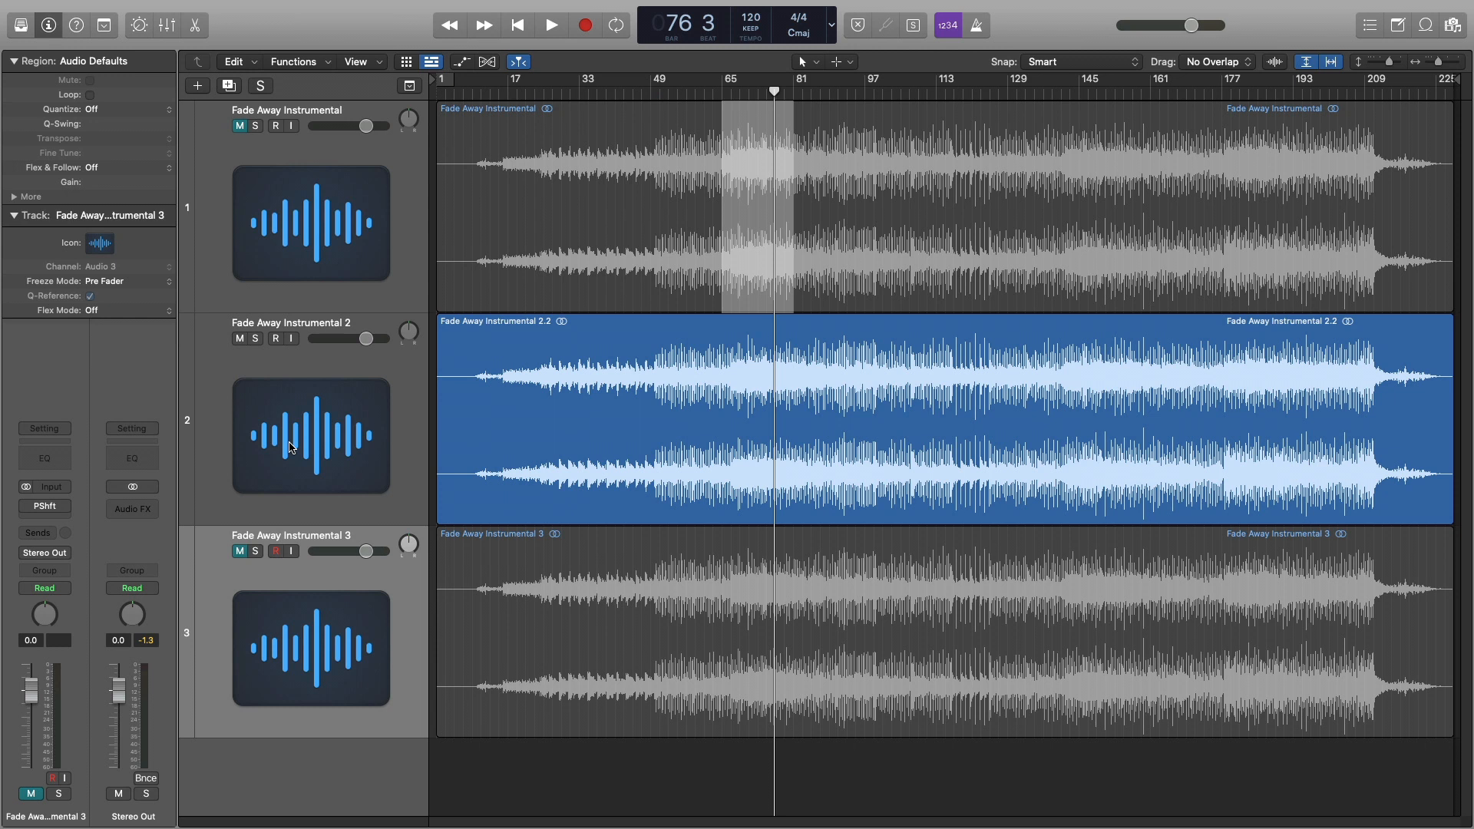
{"action": "mouse_move", "coordinate": [291, 373]}
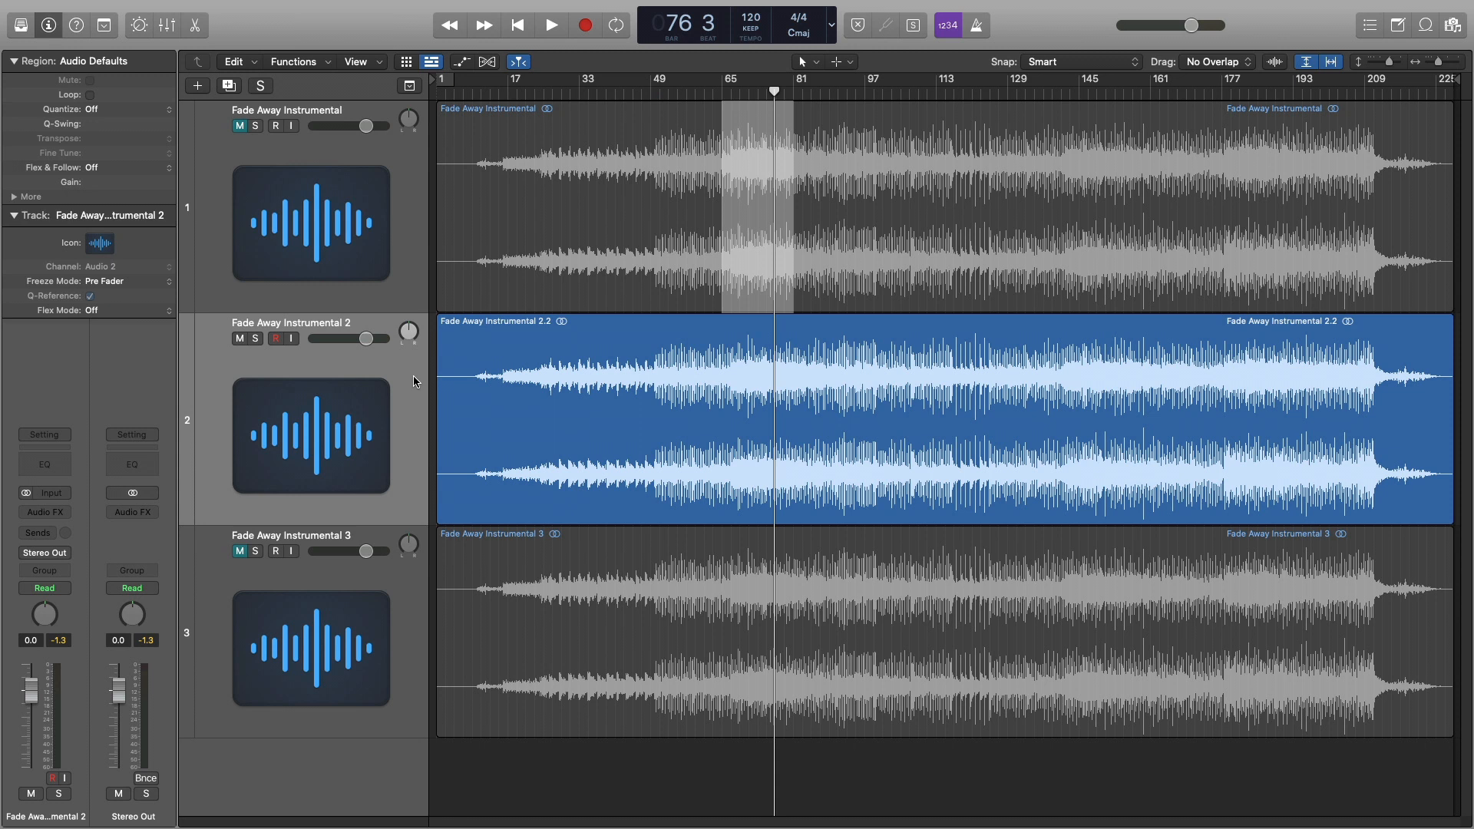
{"action": "left_click", "coordinate": [529, 374]}
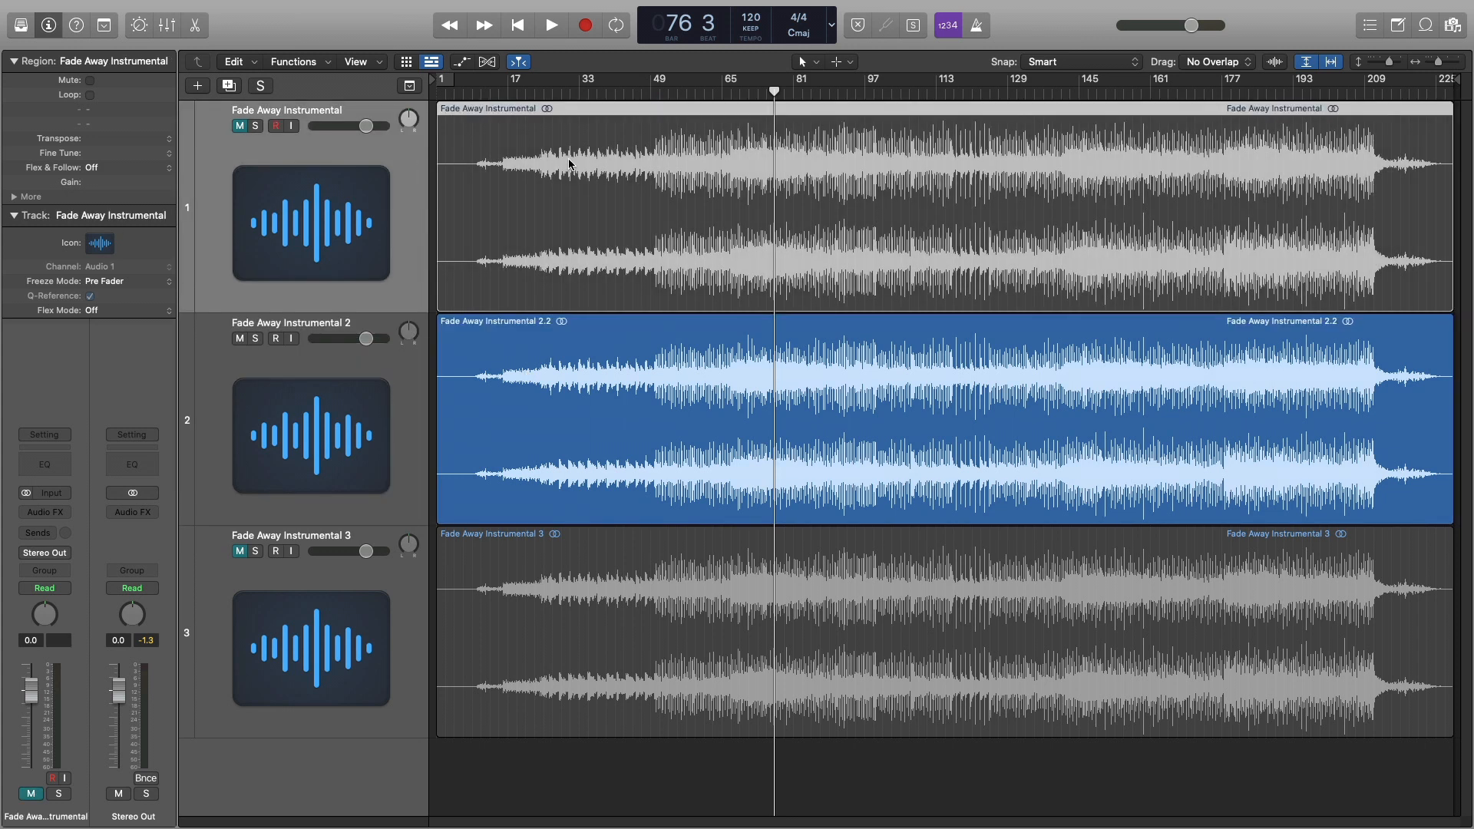
{"action": "left_click", "coordinate": [536, 421]}
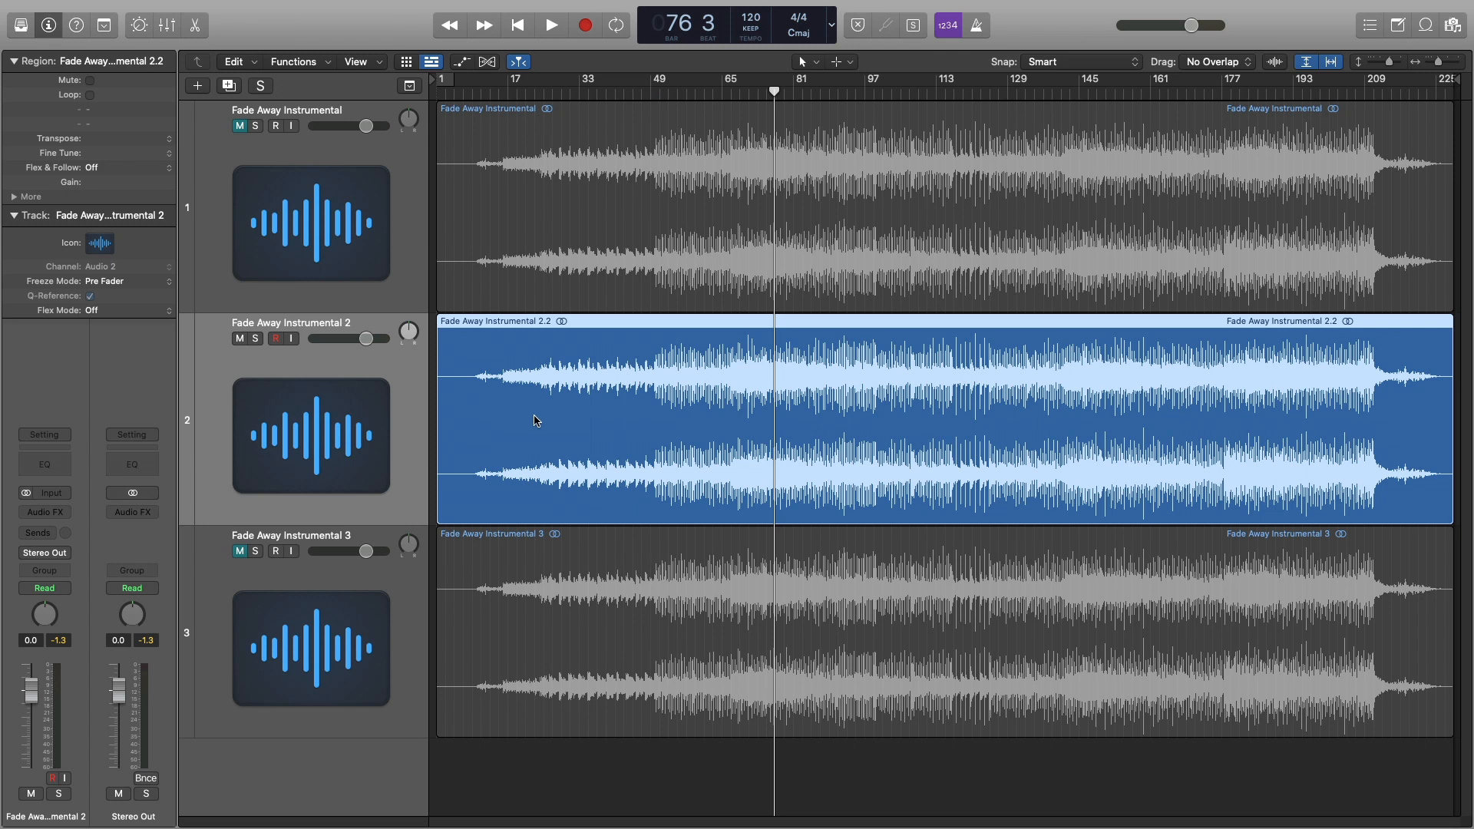